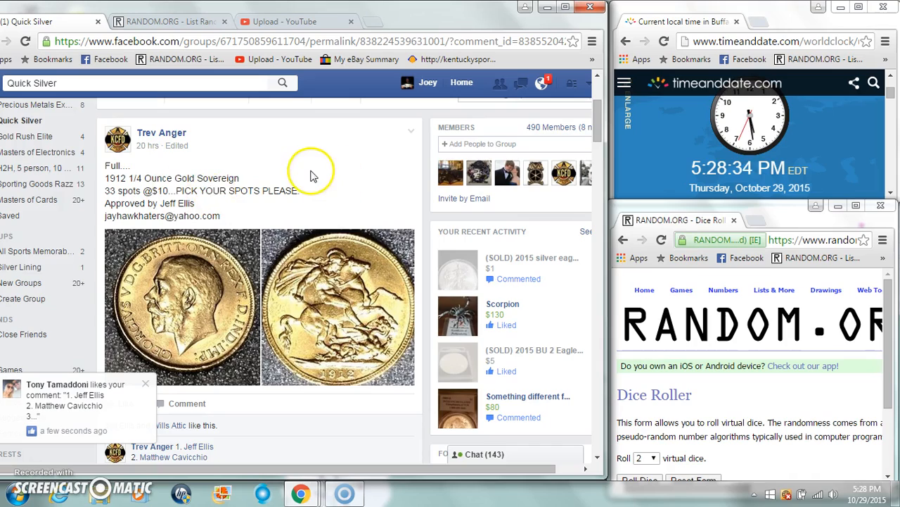
# Select the numbered giveaway name list in the post's comments for copying.
pyautogui.scroll(-3)
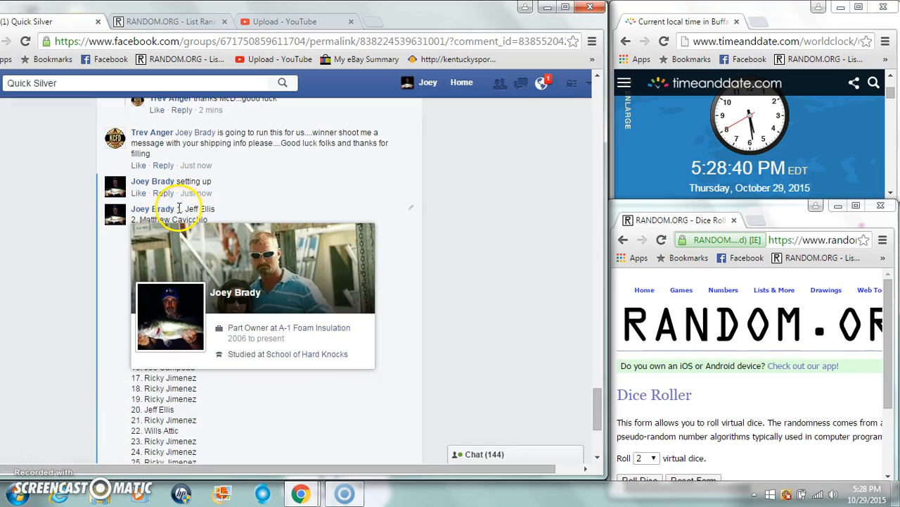
pyautogui.moveTo(175, 208); pyautogui.dragTo(273, 371)
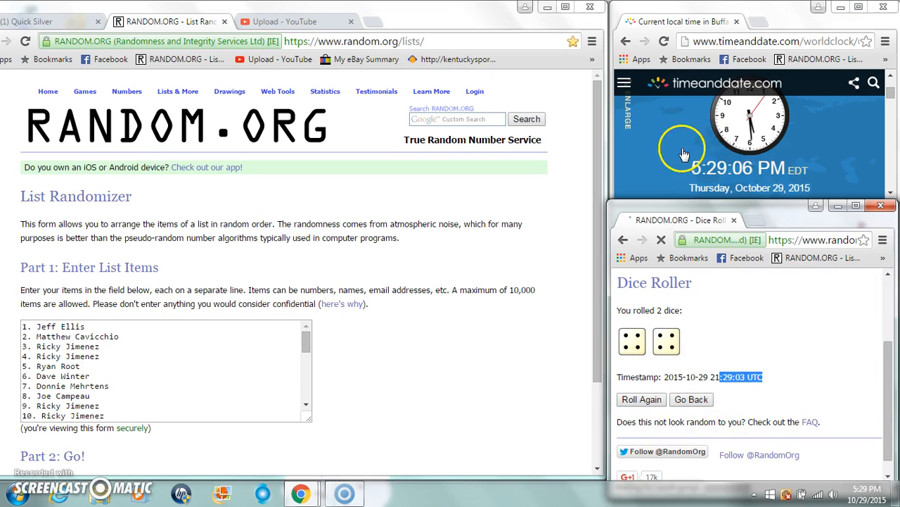
# Shuffle the 33-name list five times, checking the count under each result.
pyautogui.scroll(-3)
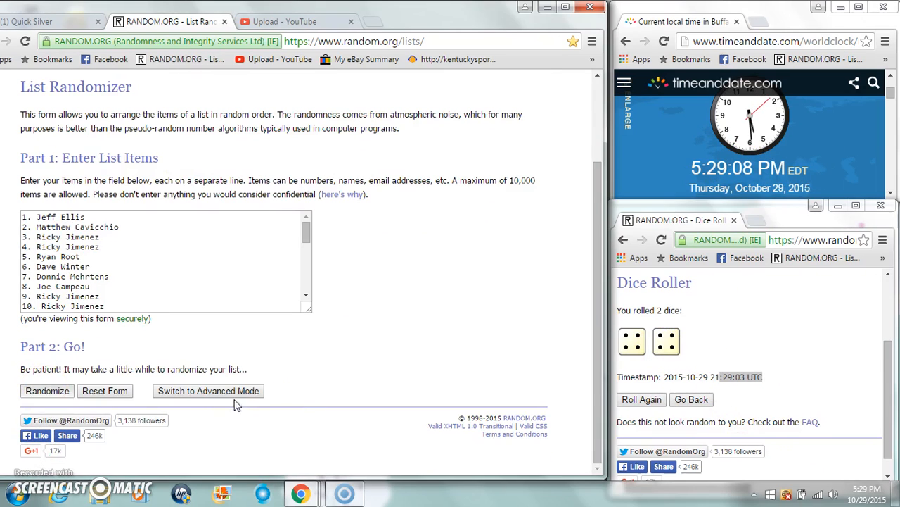
pyautogui.click(47, 391)
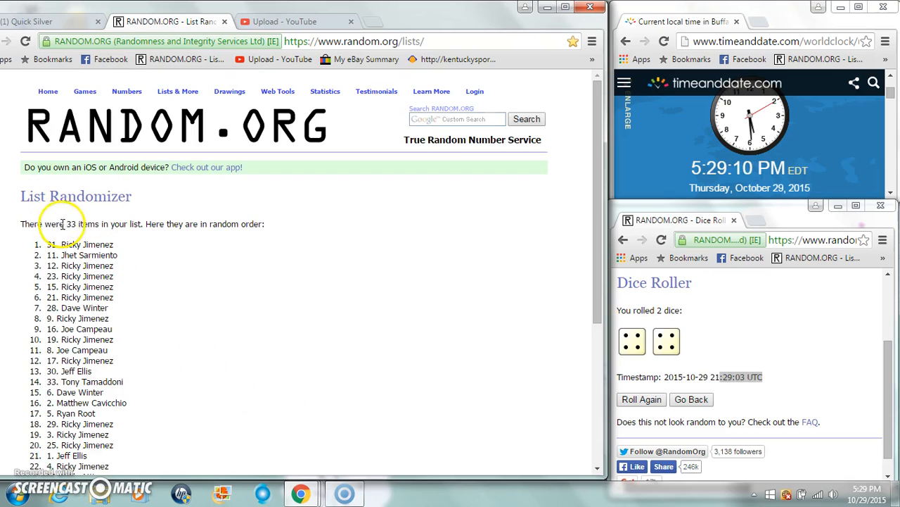
pyautogui.scroll(-3)
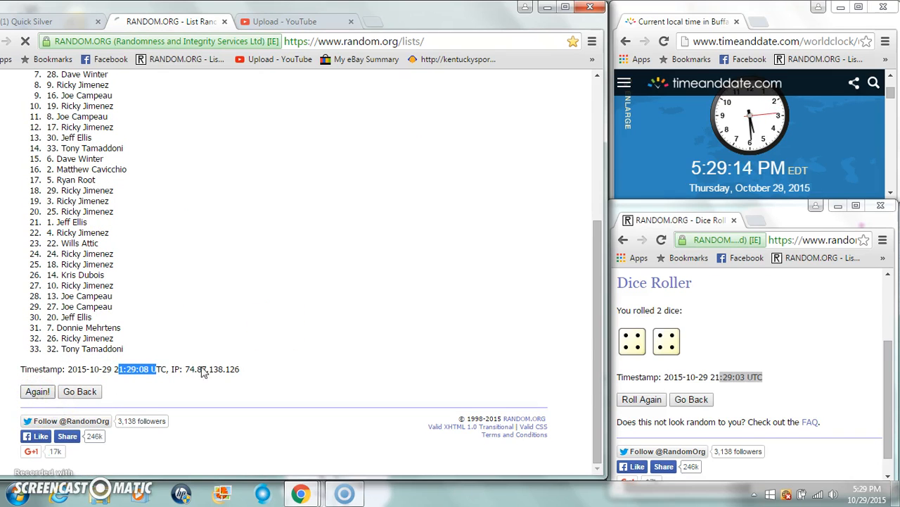
pyautogui.click(36, 391)
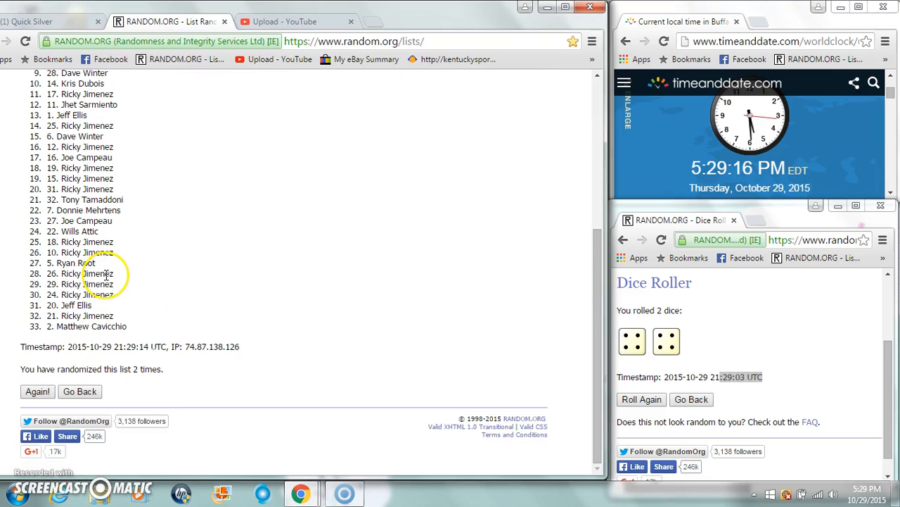
pyautogui.click(36, 391)
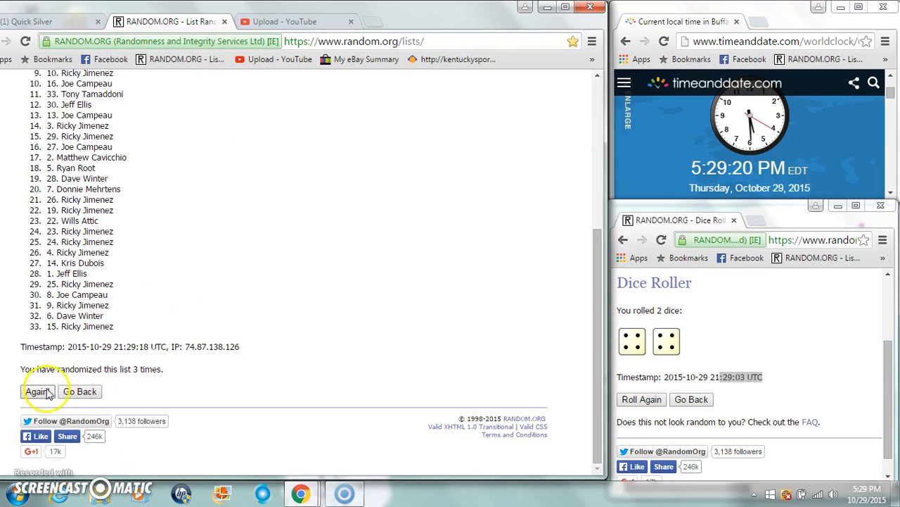
pyautogui.click(37, 391)
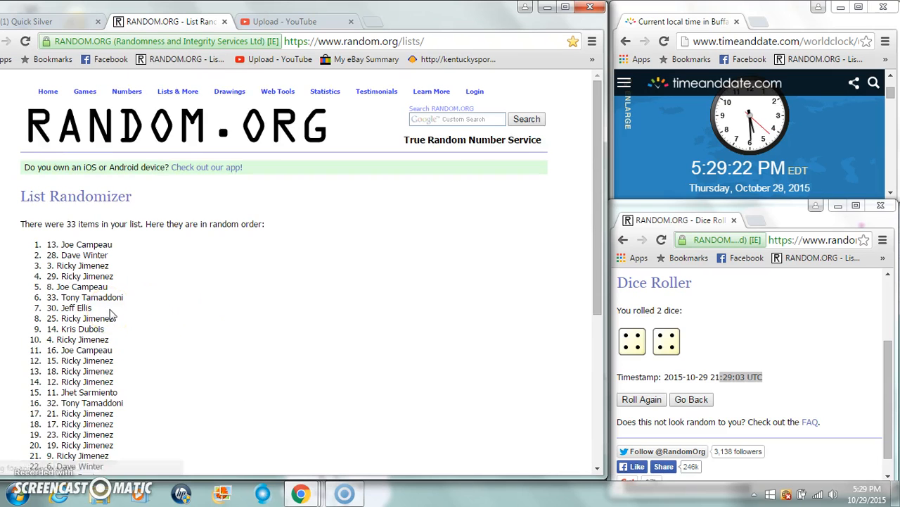
pyautogui.scroll(-3)
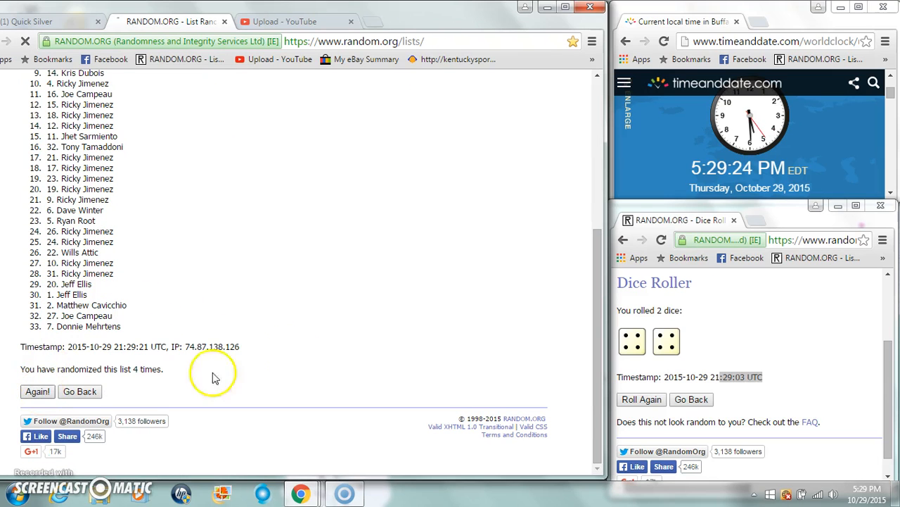
pyautogui.click(37, 392)
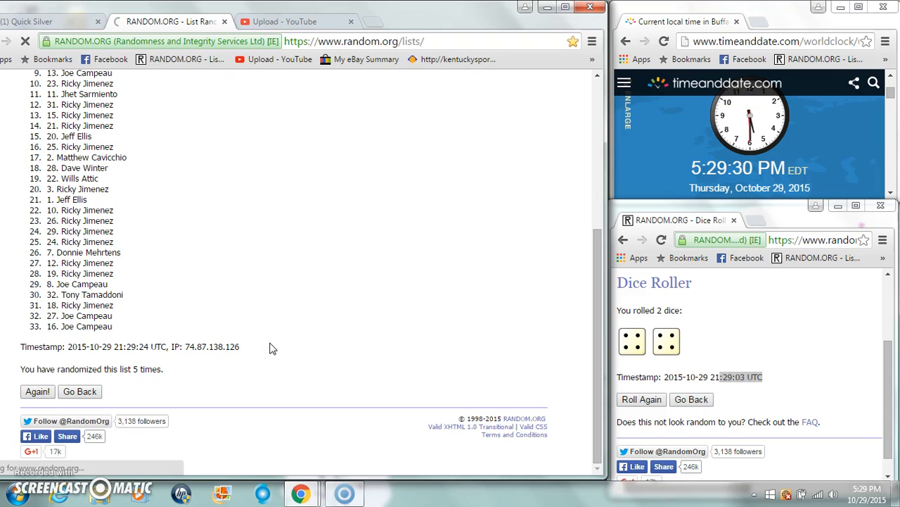
# Shuffle the list through the eighth time and select the final randomized order.
pyautogui.click(37, 391)
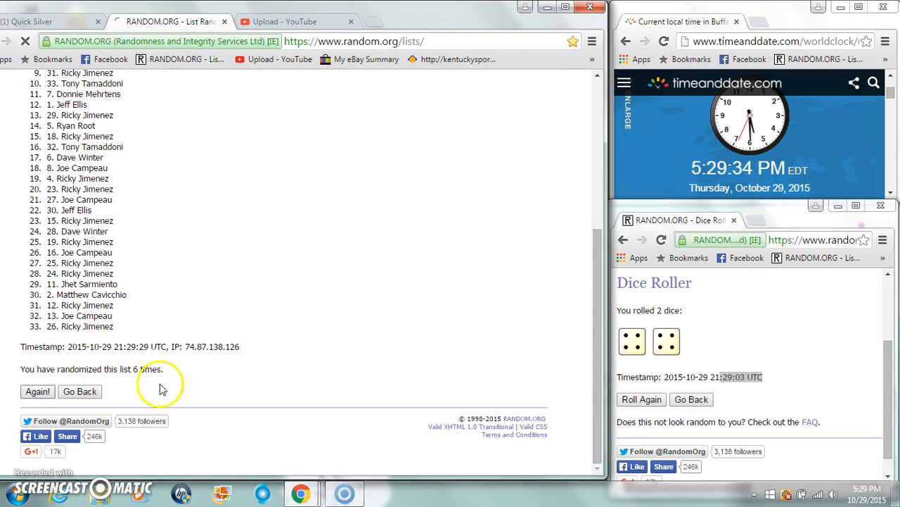
pyautogui.click(37, 392)
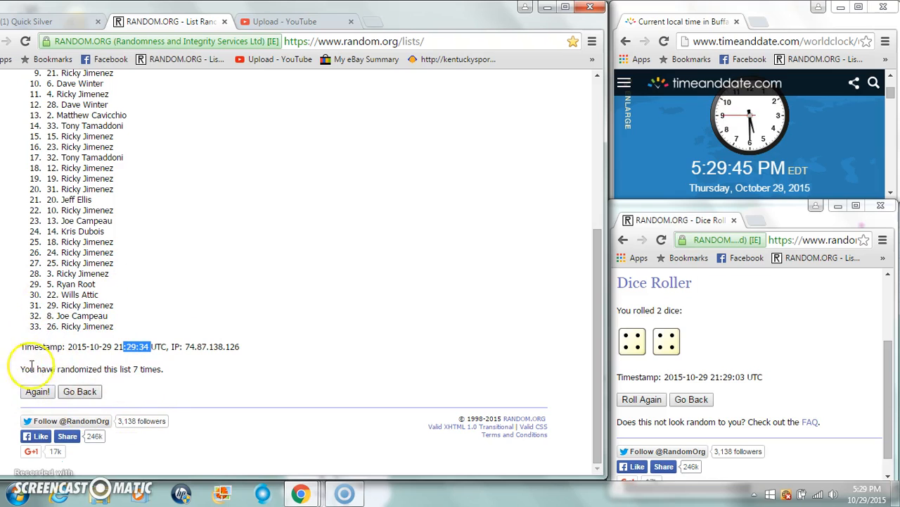
pyautogui.click(37, 392)
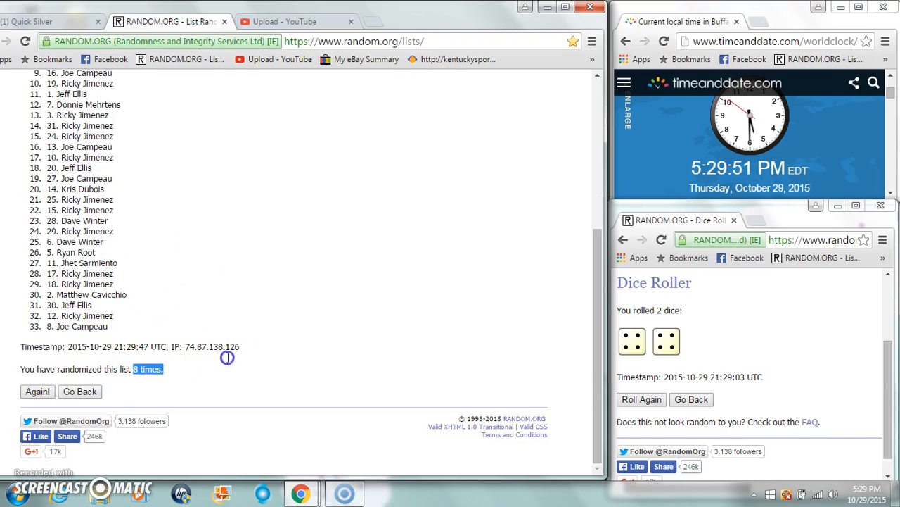
pyautogui.click(37, 391)
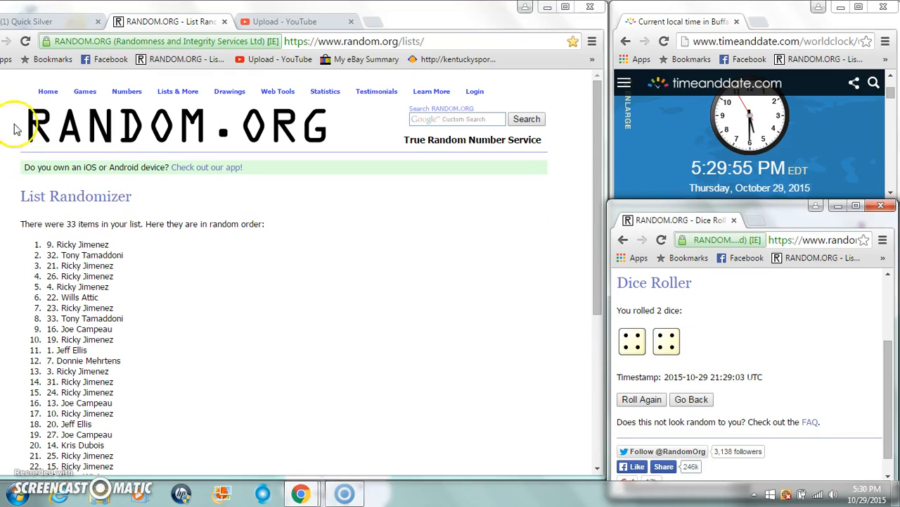
# Return to the Facebook giveaway post to paste the final order.
pyautogui.click(42, 21)
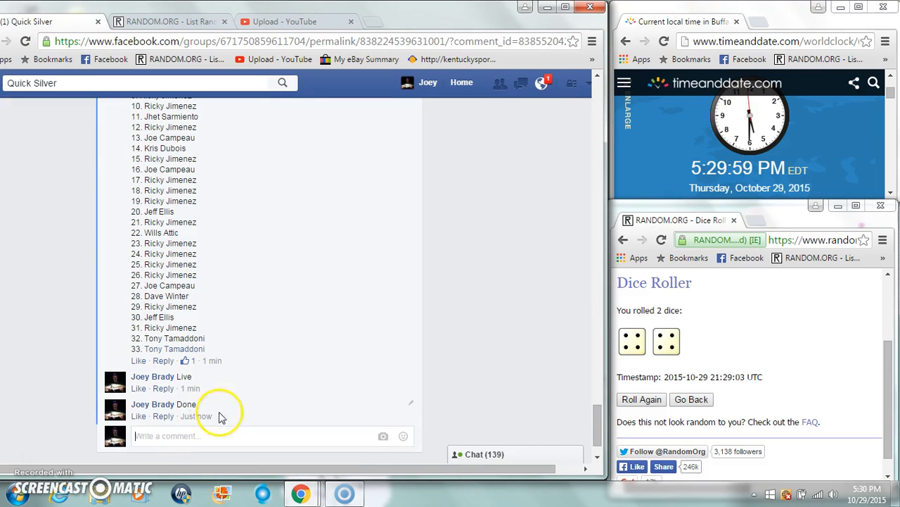
pyautogui.moveTo(197, 417)
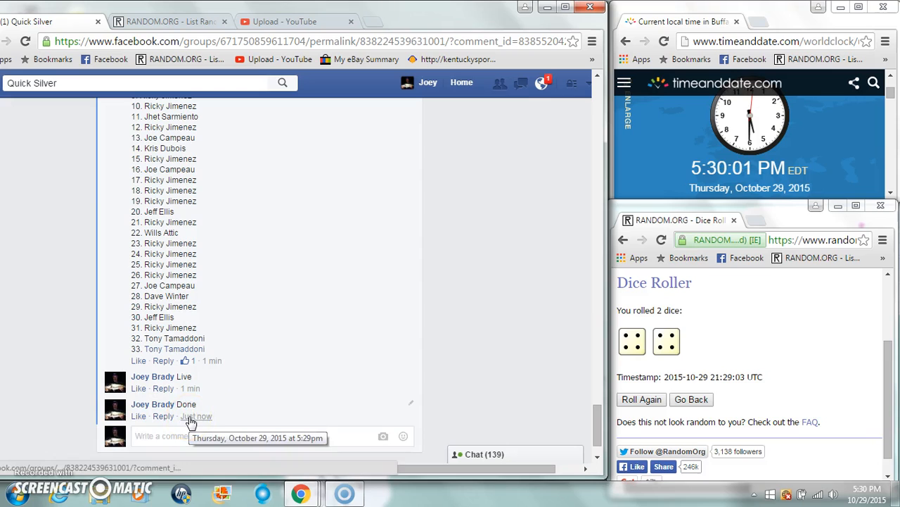